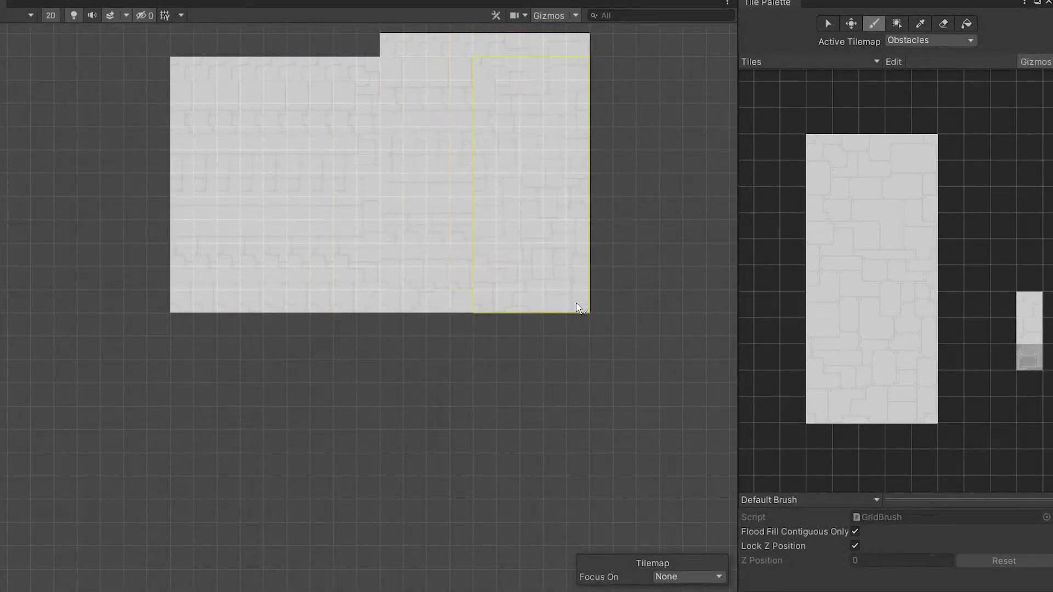
- Create a C# script named VariableTile in the Tutorial folder and open it in Visual Studio
left_click(850, 23)
type("VariableTile")
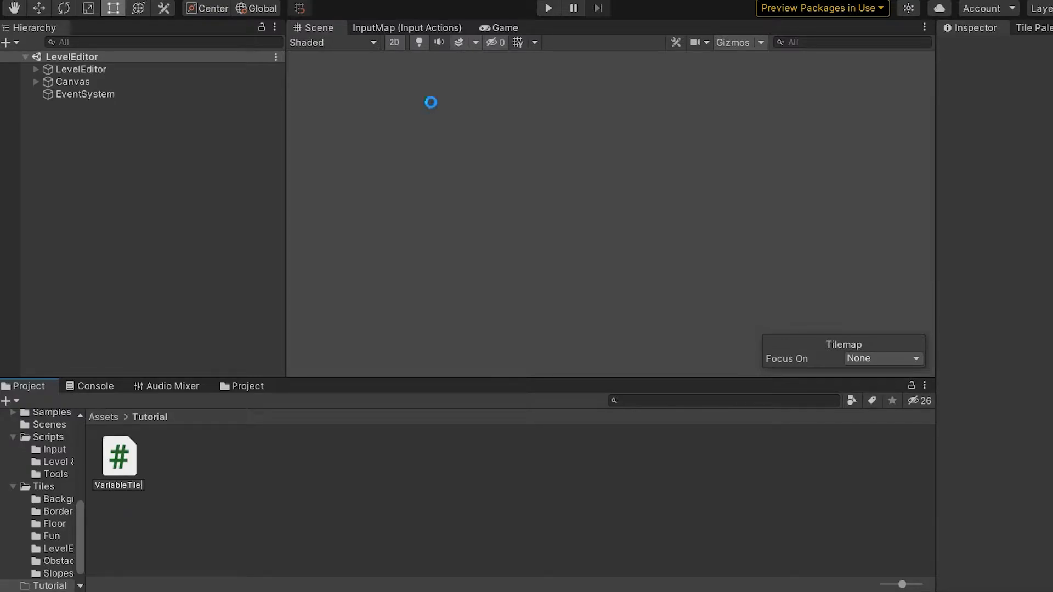
left_click(119, 457)
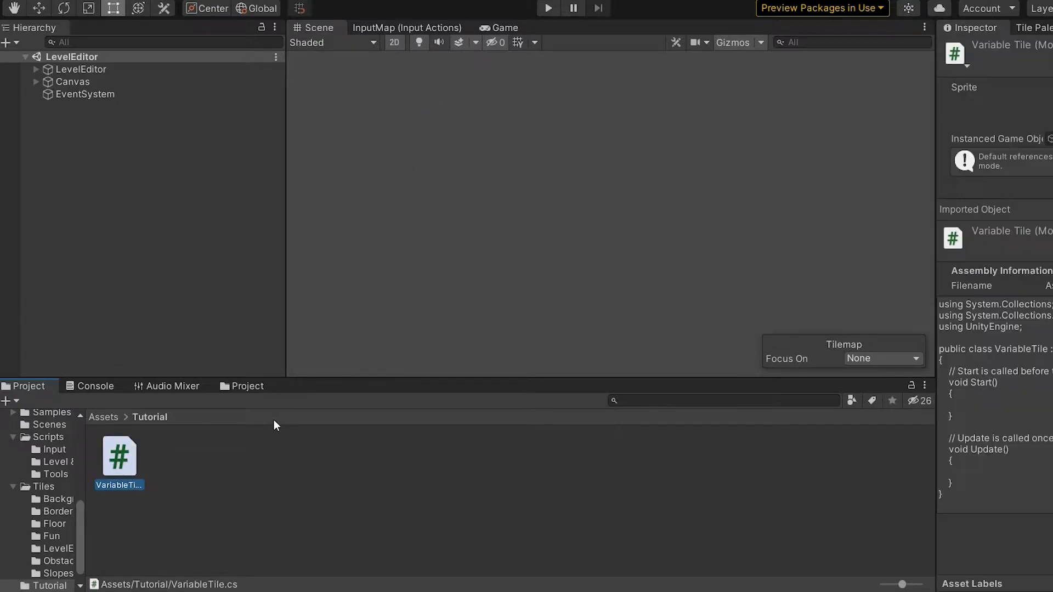
double_click(118, 456)
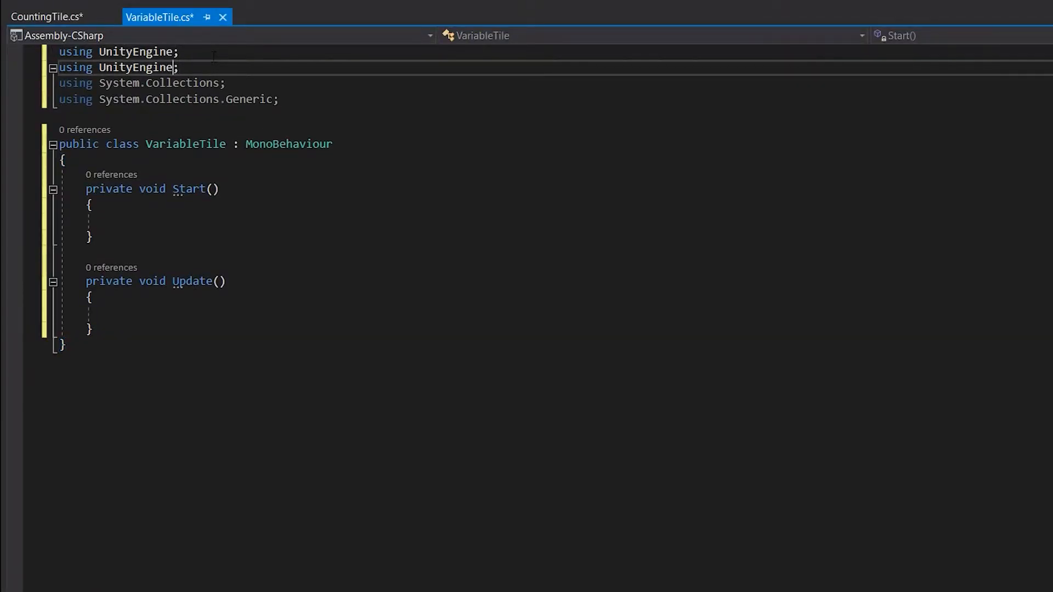
- Import UnityEngine.Tilemaps, make VariableTile inherit from Tile and remove the empty Start and Update methods
type(".tilemaps")
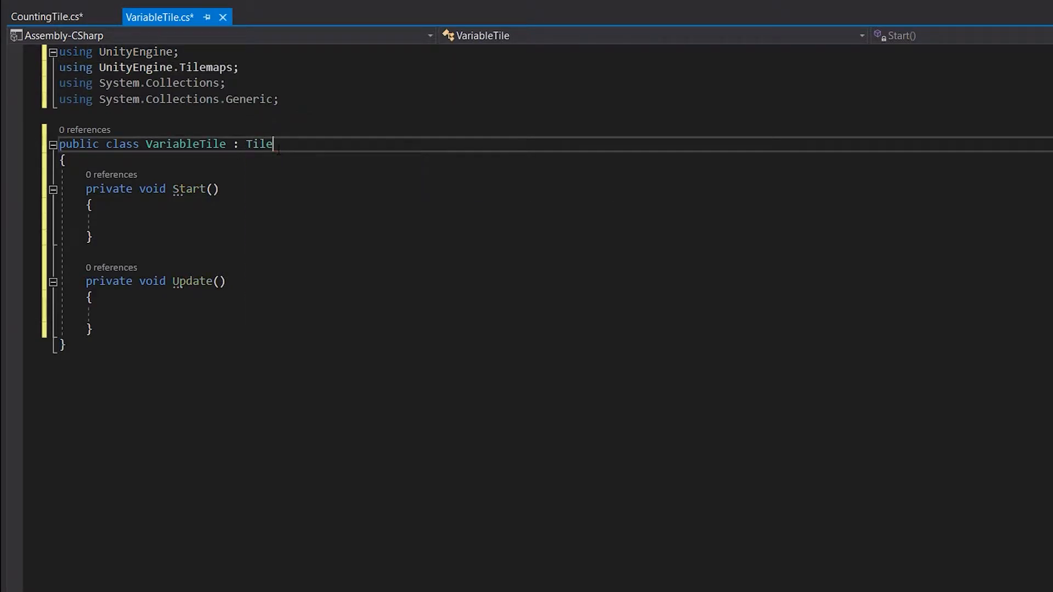
double_click(257, 143)
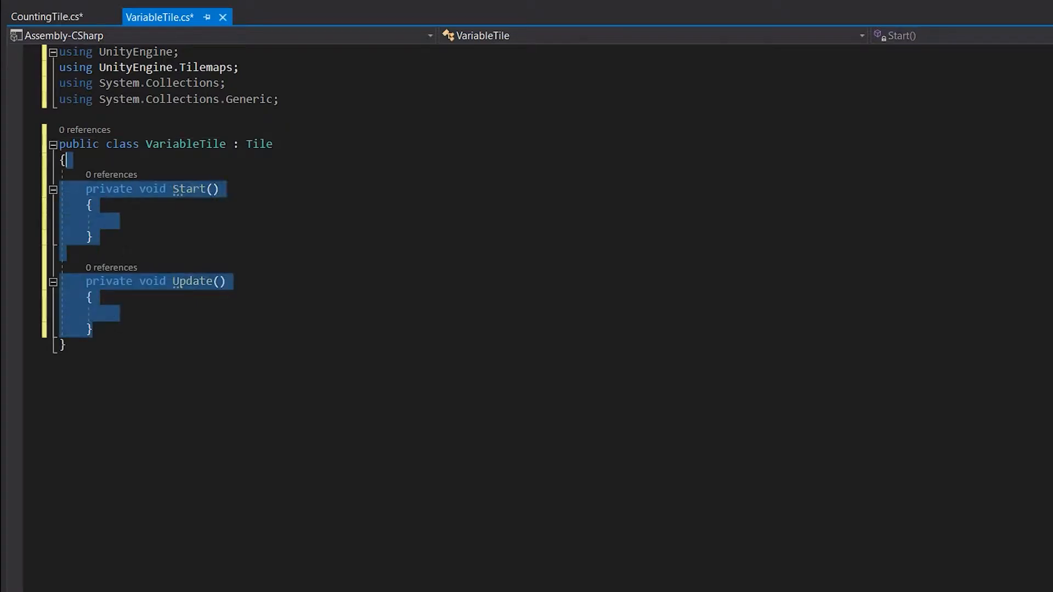
key("Delete")
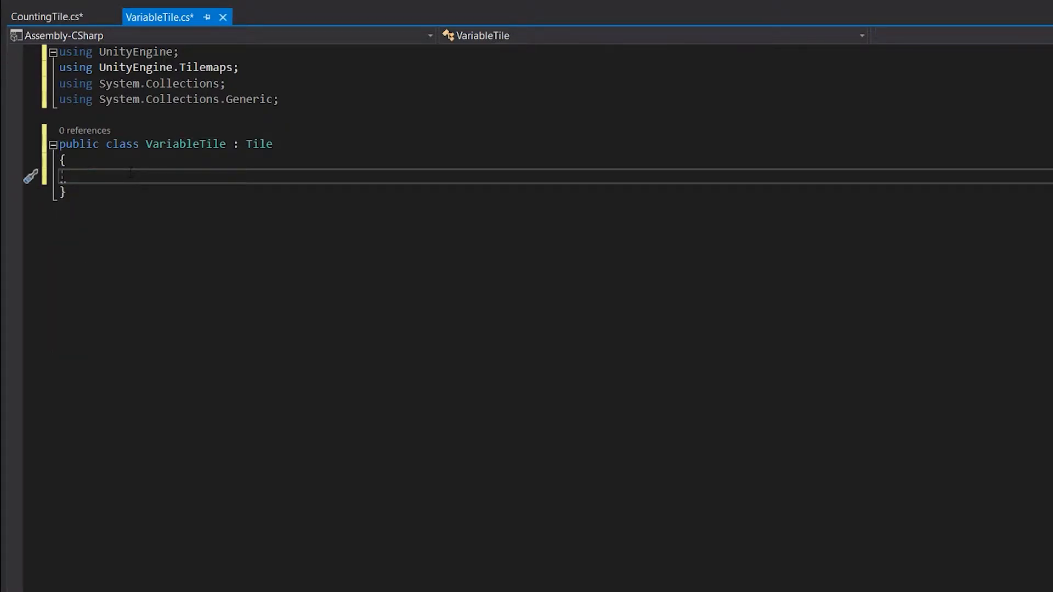
- Add public override RefreshTile and GetTileData methods to VariableTile
type("p")
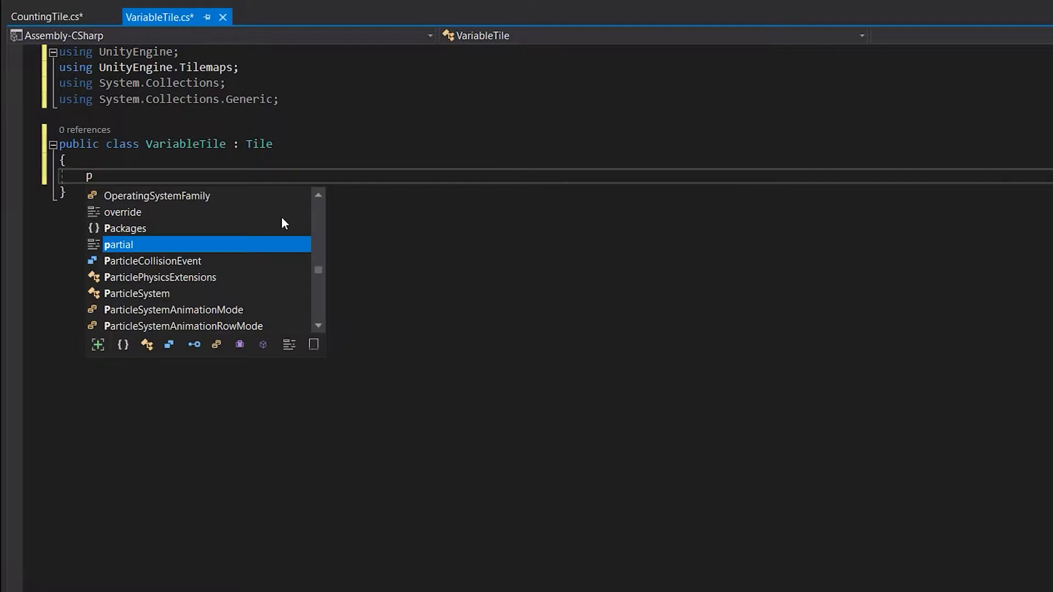
type("ublic override void RefreshTile(Vector3Int position, ITilemap tilemap")
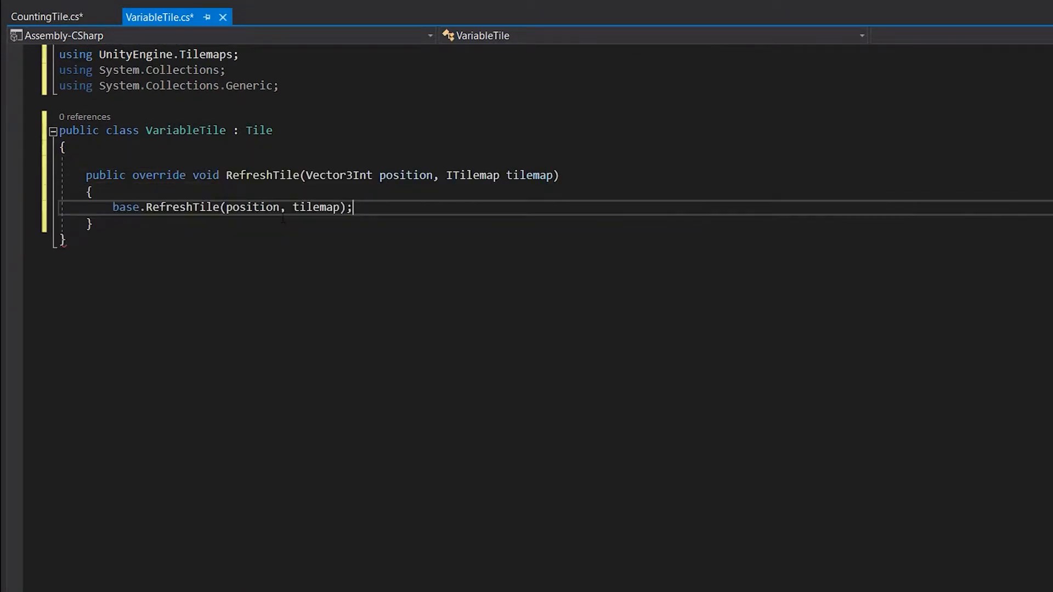
type("publ")
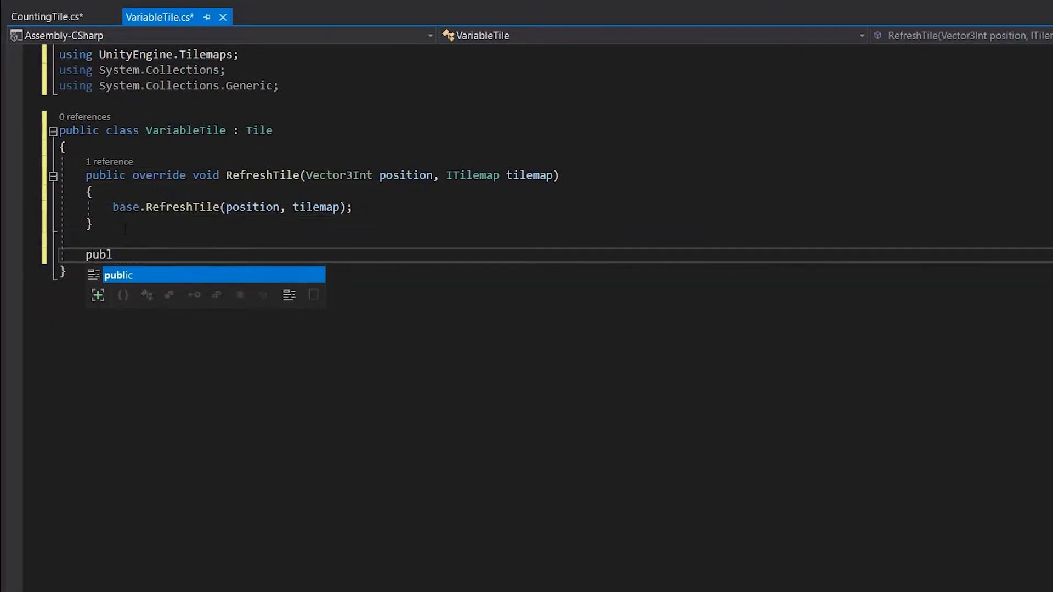
type("ic override")
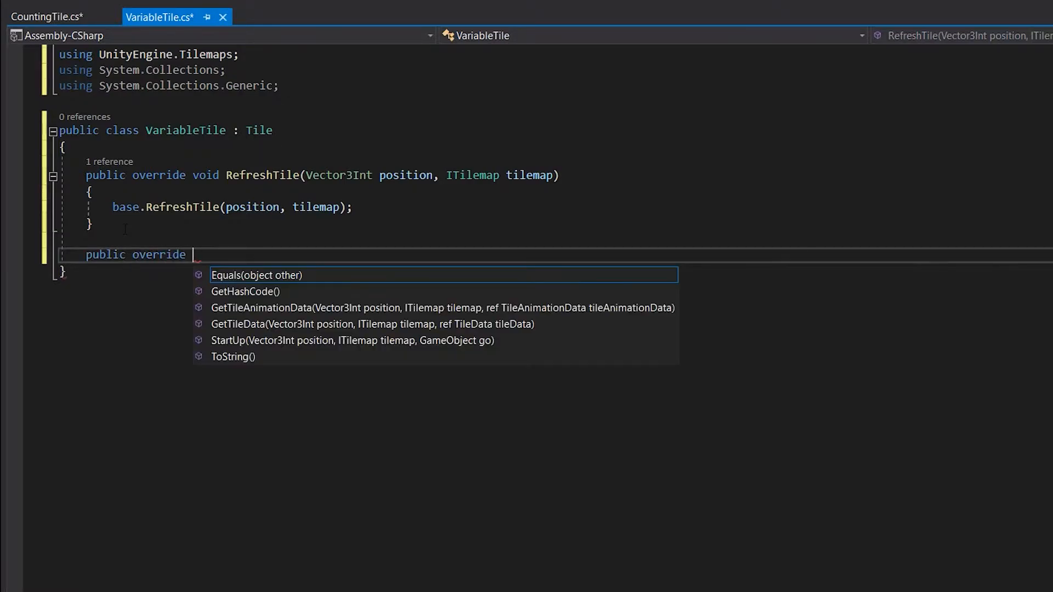
key("down")
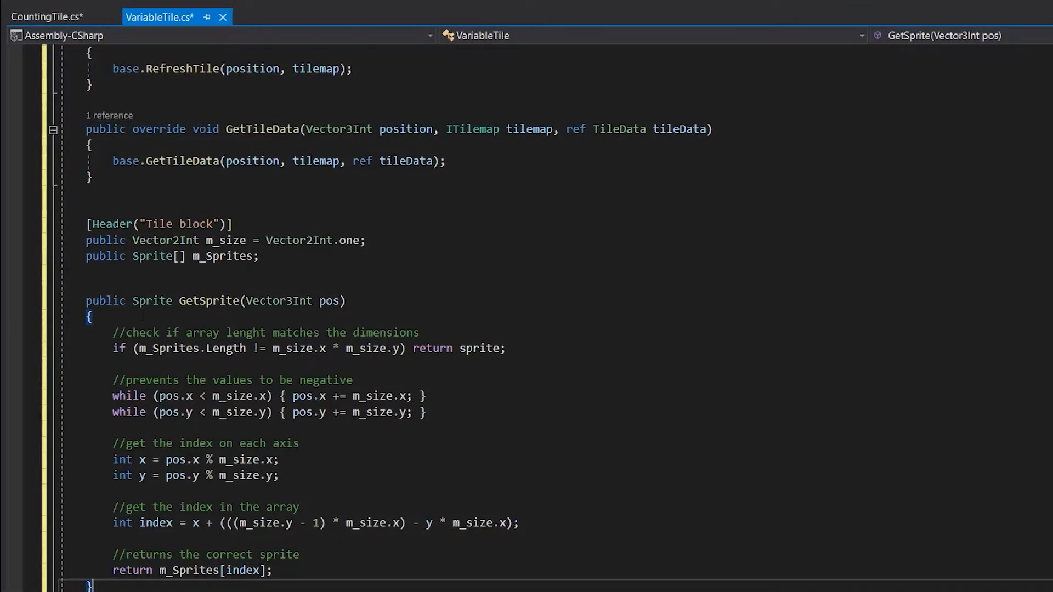
- In GetTileData, assign tileData.sprite = GetSprite(position); instead of the base call
scroll("down", 3)
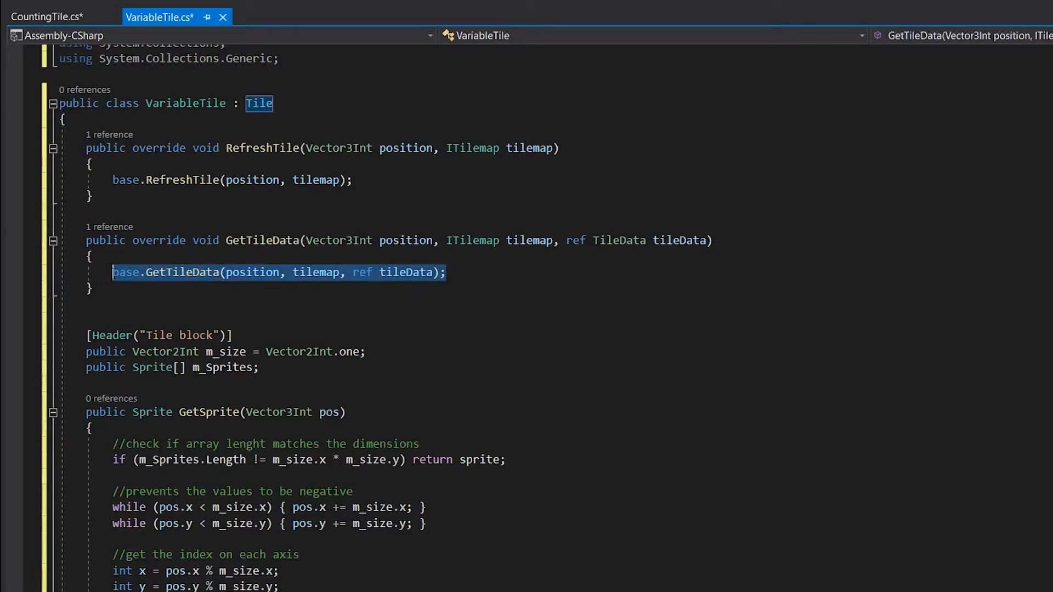
type("tileda")
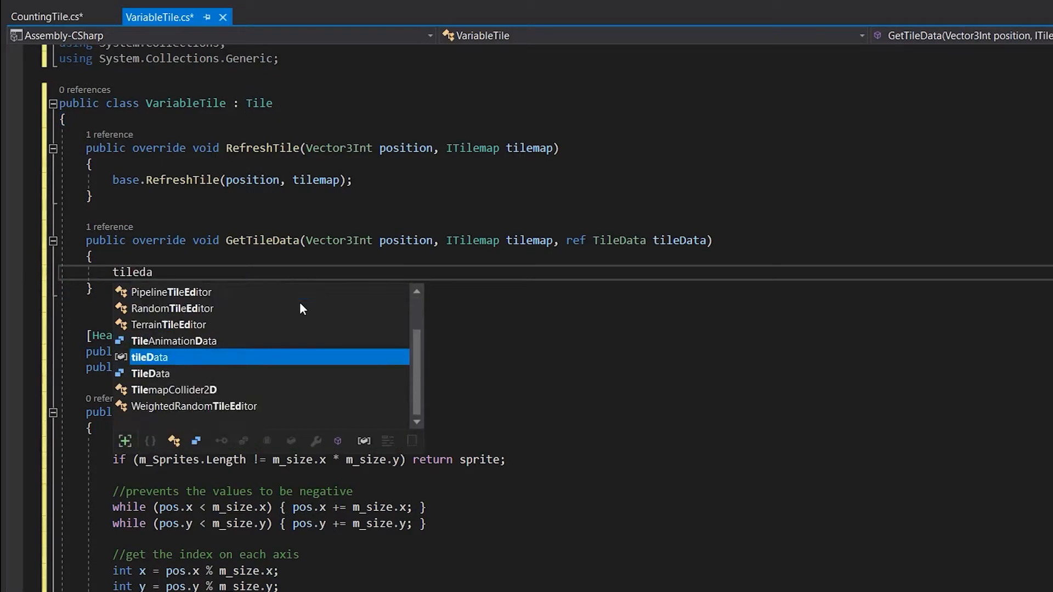
type(".")
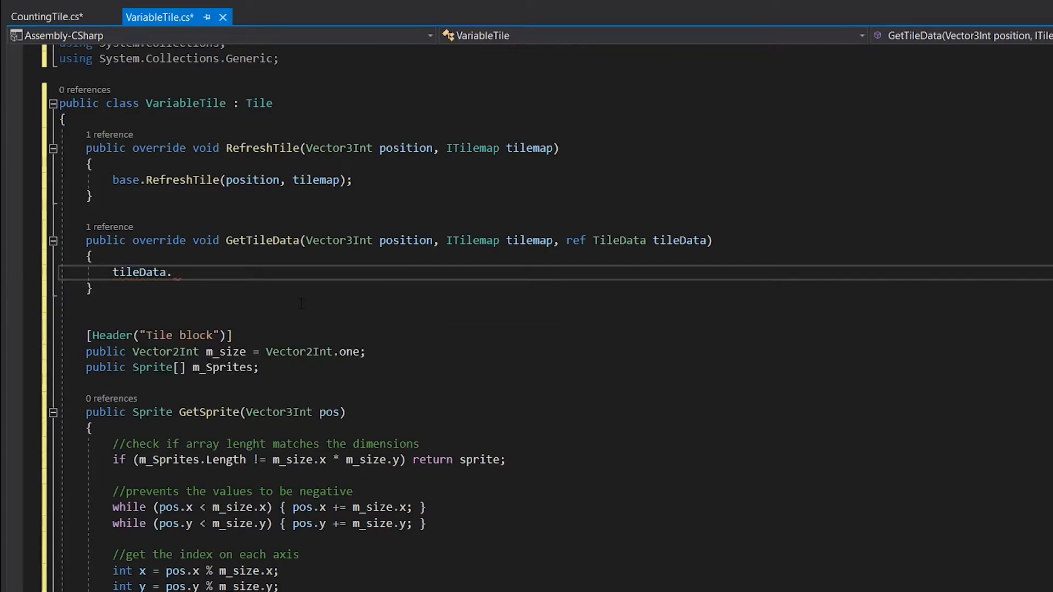
type("sprite =")
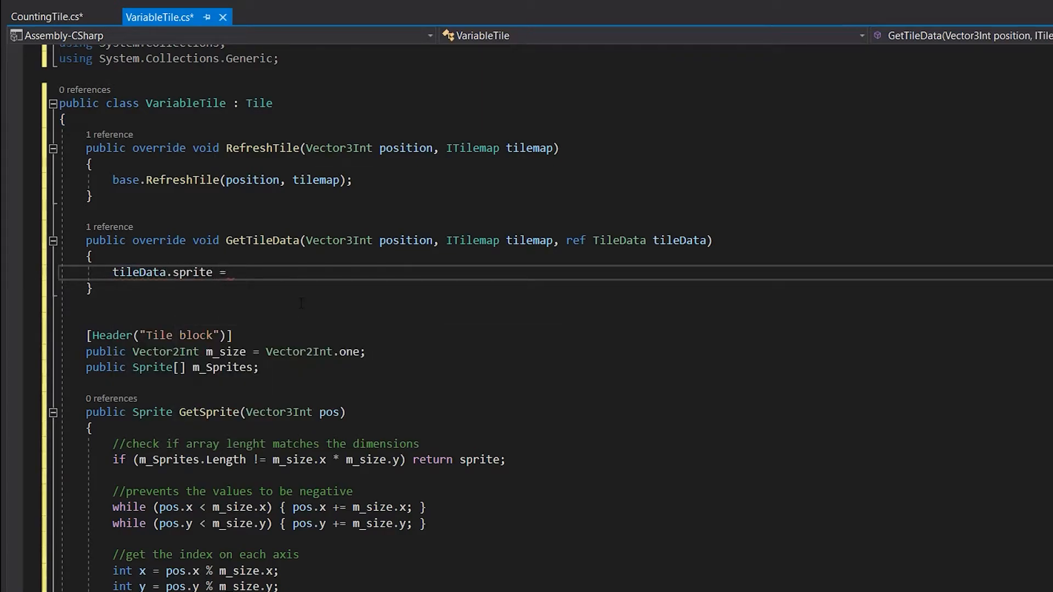
type("GetSprite()")
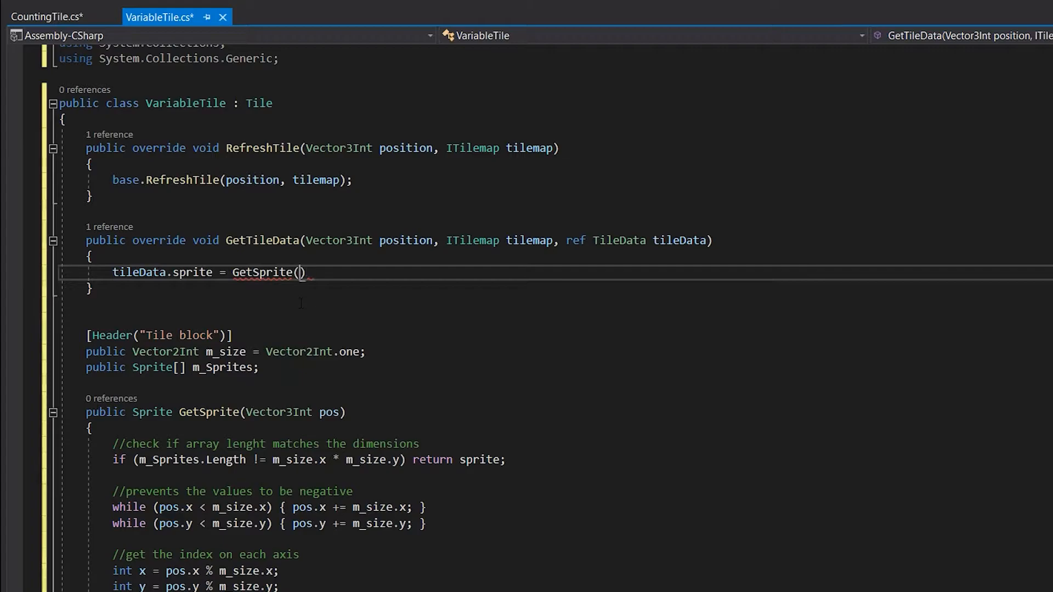
type("position")
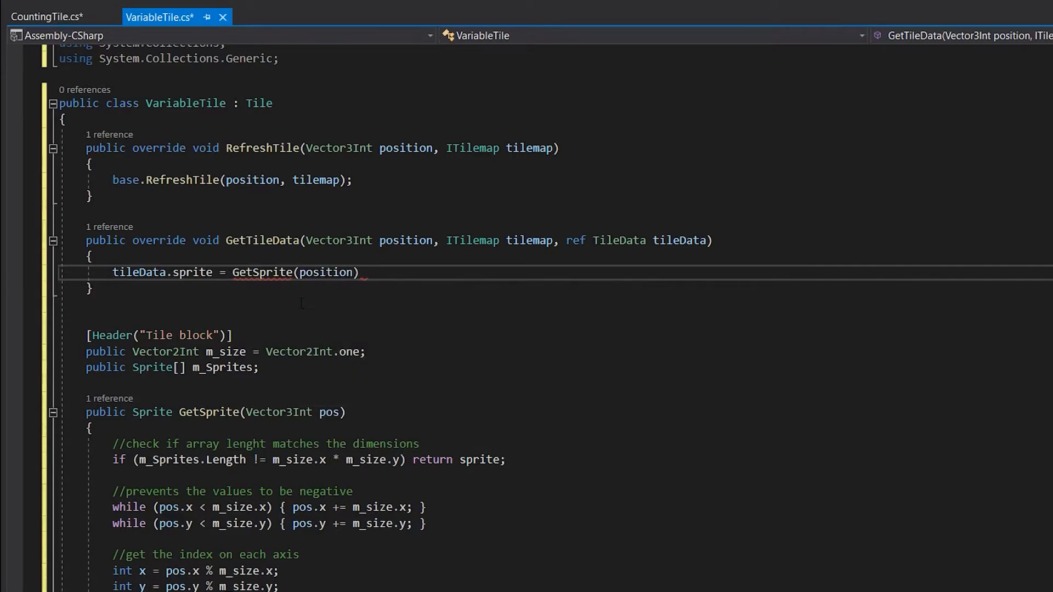
type(";")
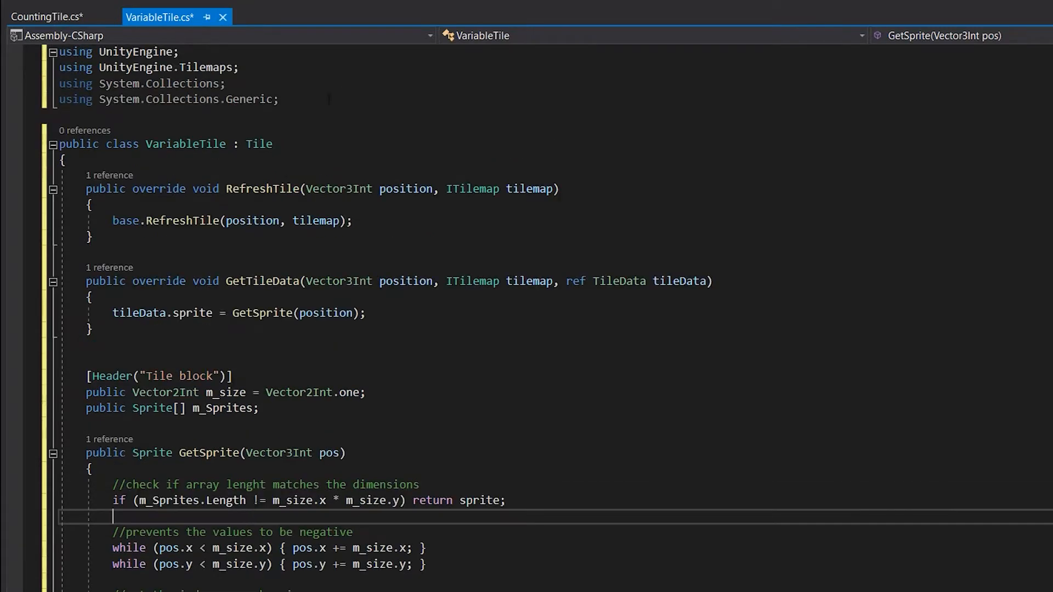
- Wrap 'using UnityEditor;' in a #if UNITY_EDITOR / #endif block below the using statements
type("using UnityEditor")
type("#")
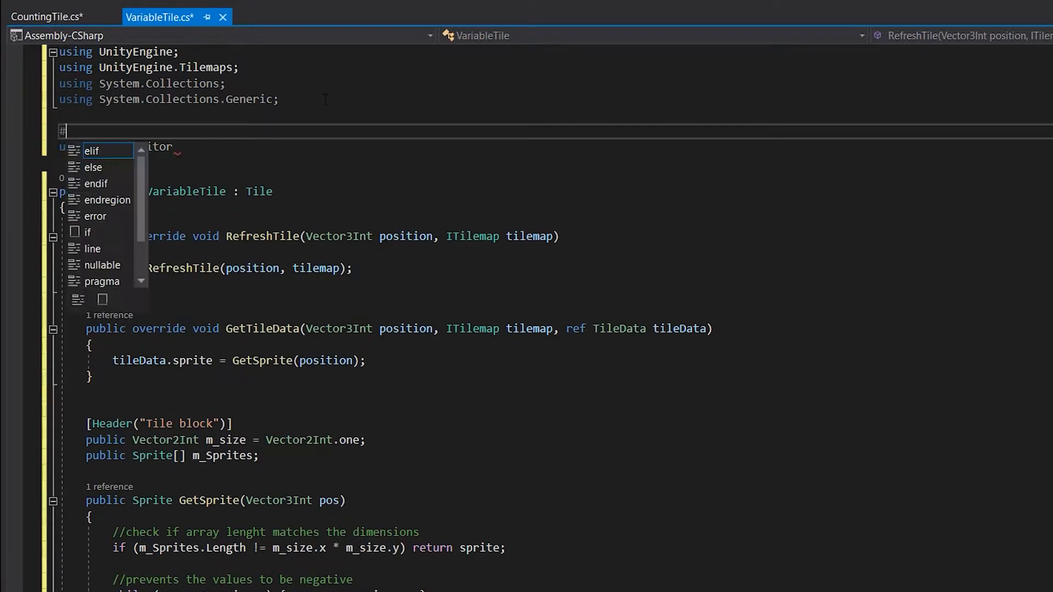
type("if UNITY_EDI")
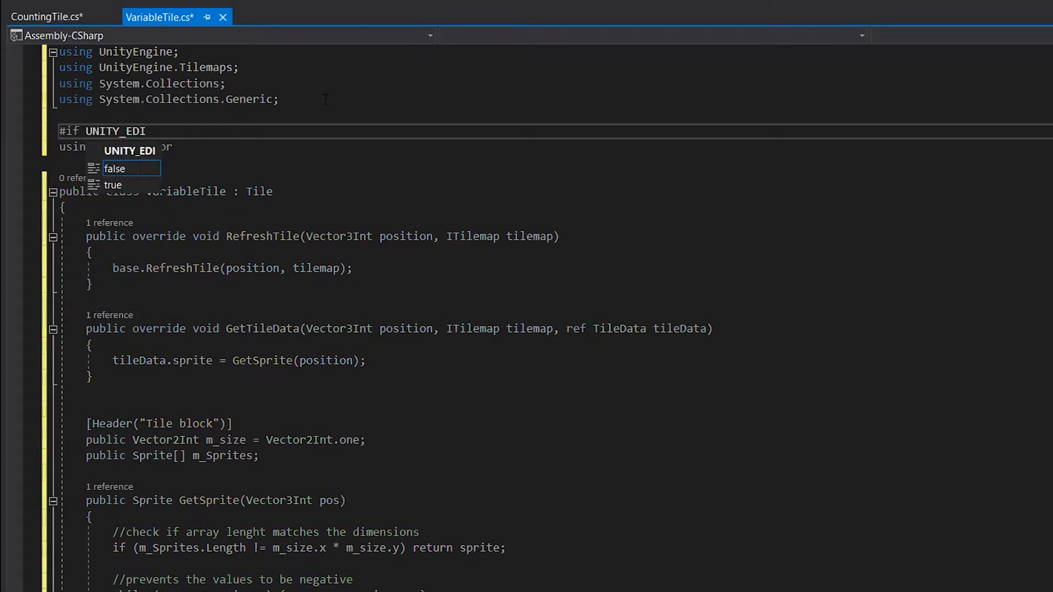
type("TOR")
type("#endif")
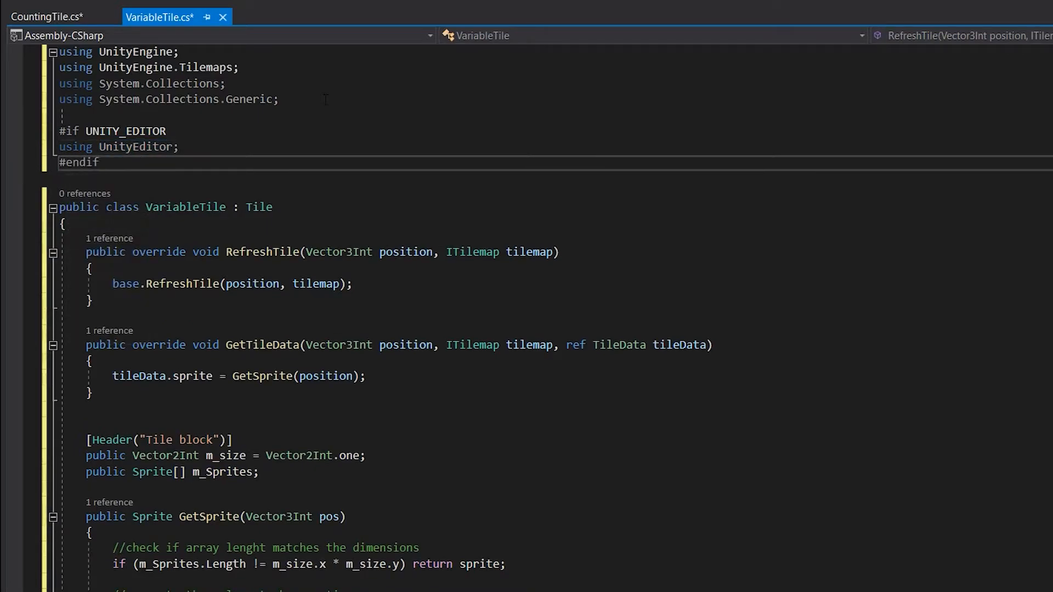
scroll("down", 3)
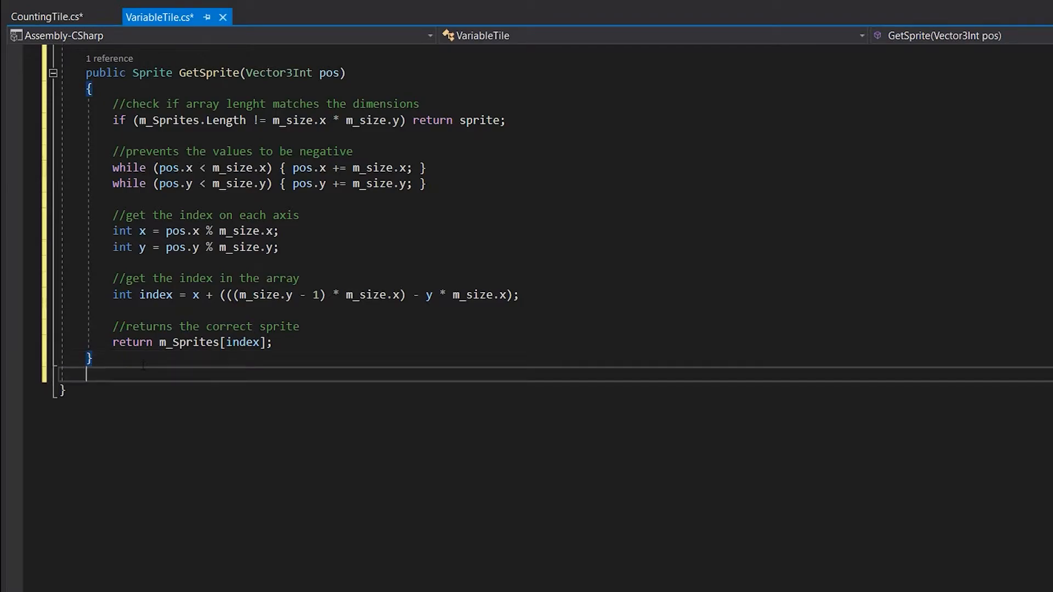
- Declare static CreateVariableTile with a [MenuItem("Assets/Create/2D/Custom Tiles/Variable Tile")] attribute
type("p")
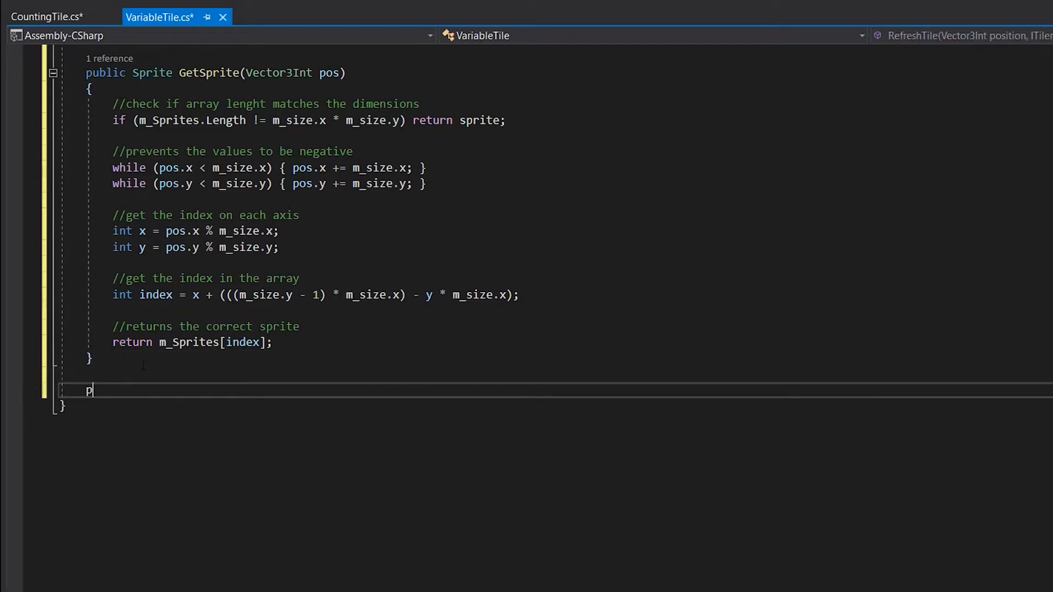
type("ublic static void")
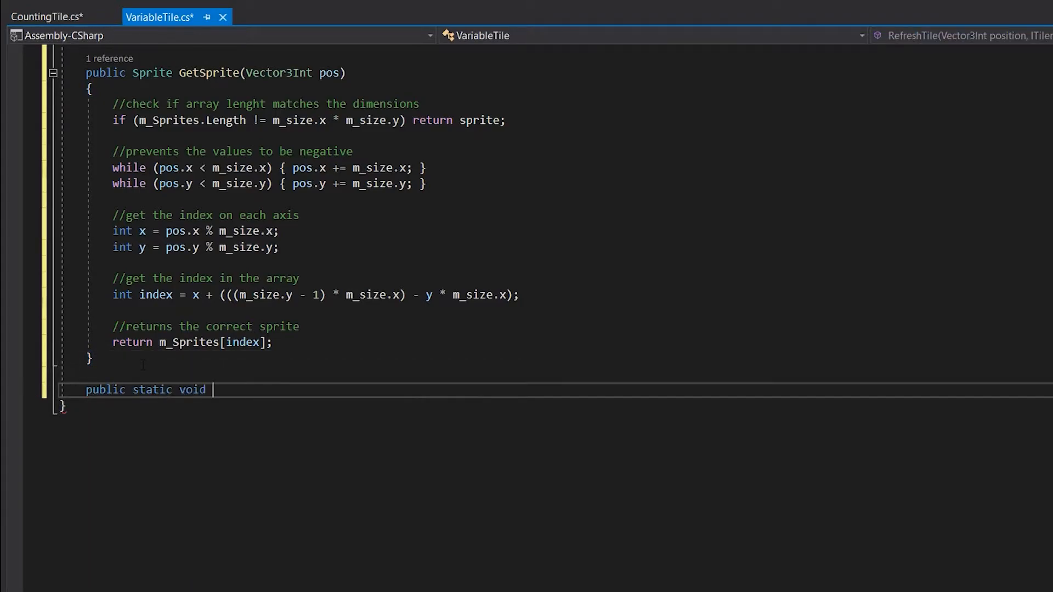
type("CreateVariableTile")
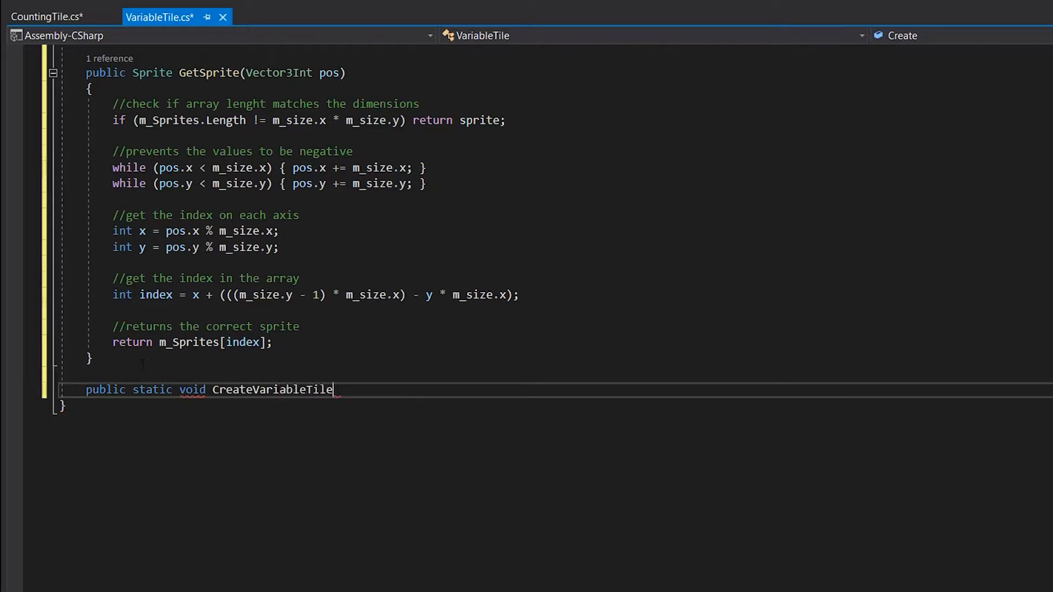
type("()")
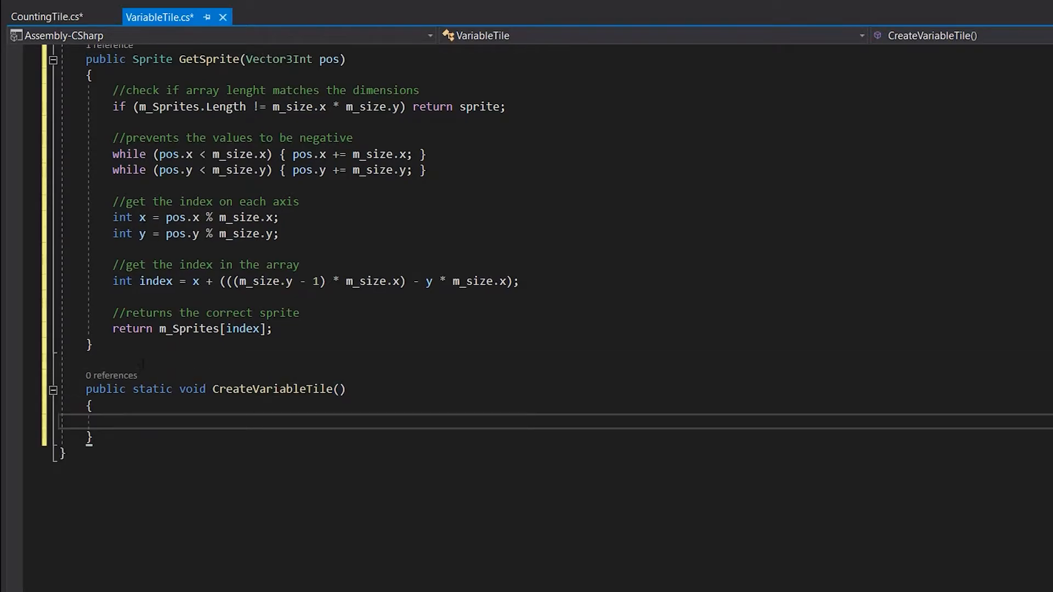
type("[MenuItem(\"A\")]")
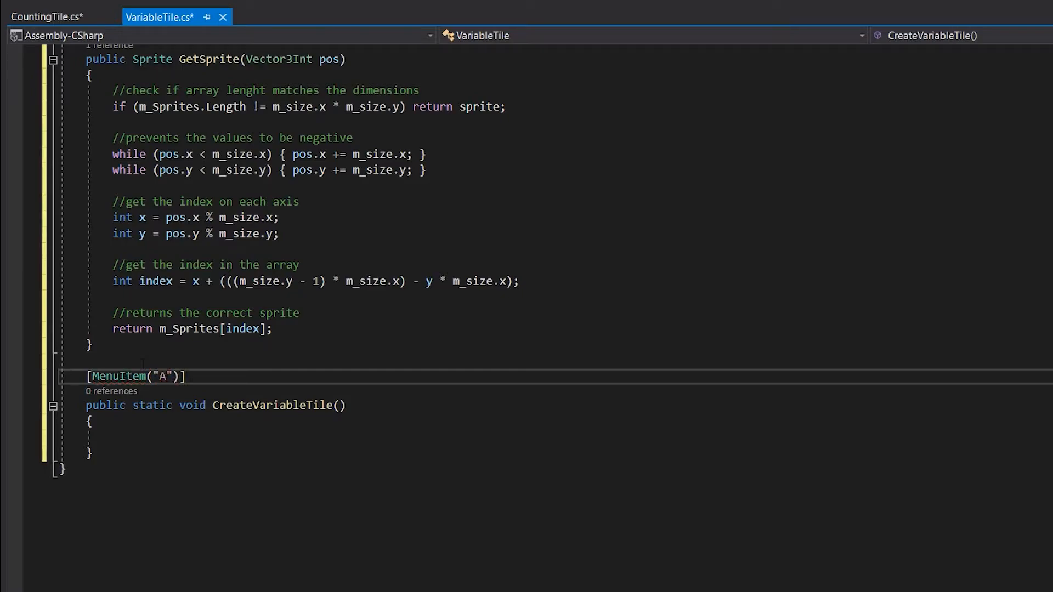
type("Assets/Create")
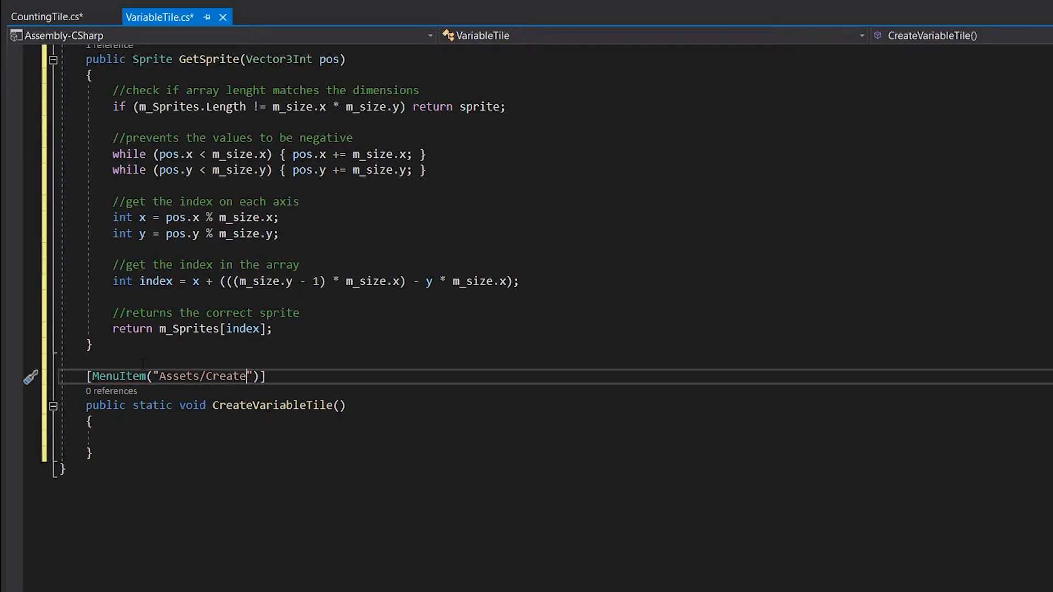
type("/2D/Custom Tiles")
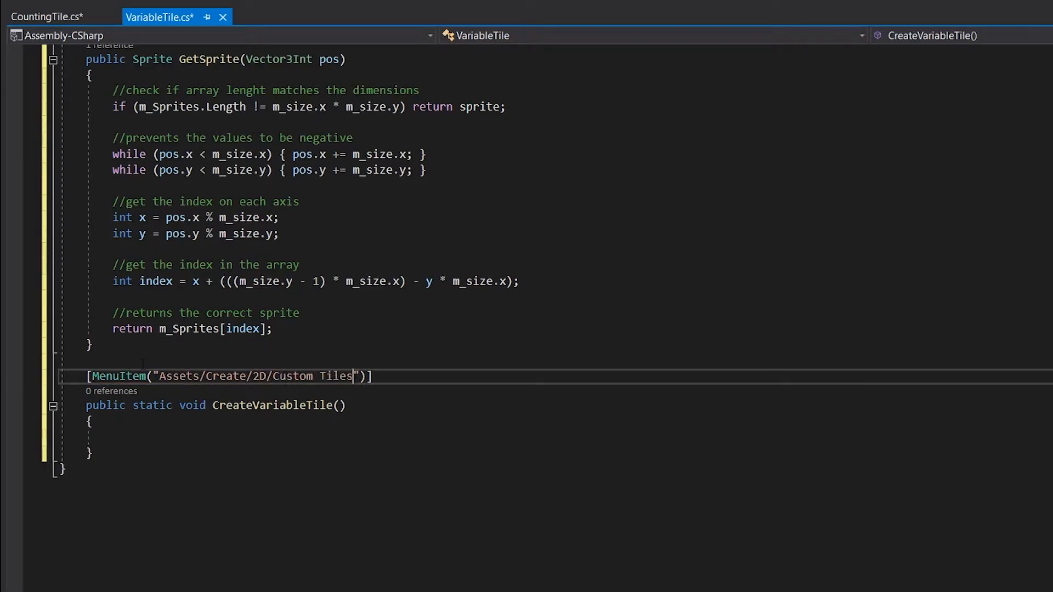
type("/Variable Tile")
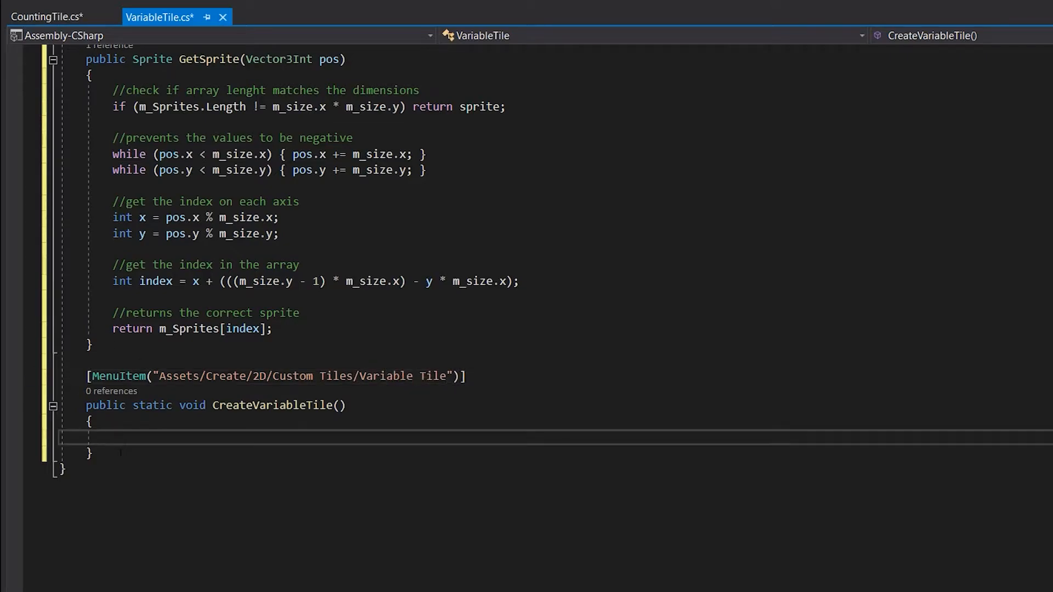
- Get a path via EditorUtility.SaveFilePanelInProject("Save Variable Tile", "New Variable Tile", "Asset"), return if empty, then create the asset
type("string path = Editor")
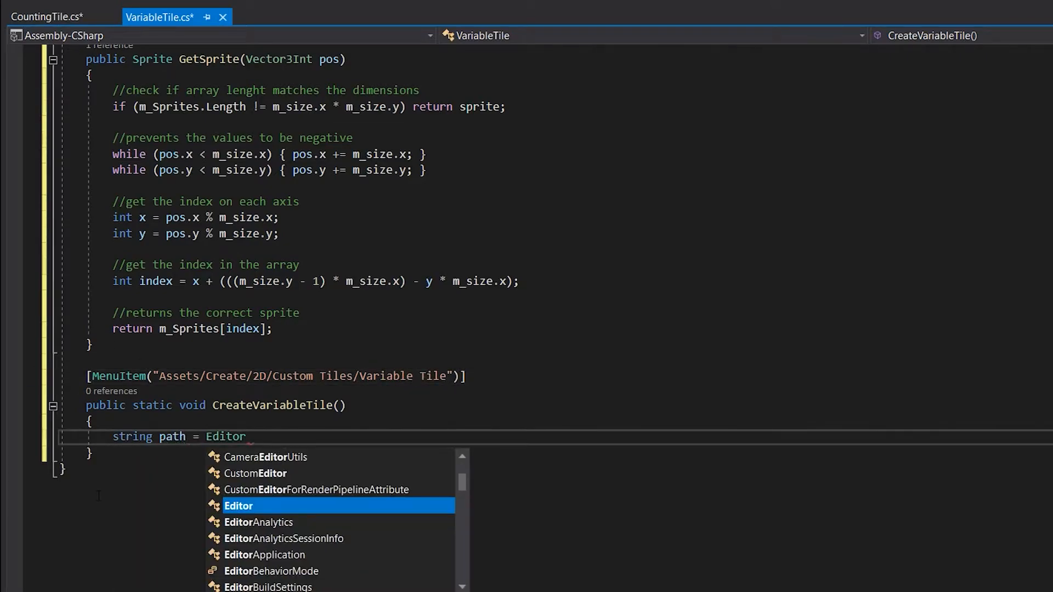
type("Utility.SaveFilePanelInProject(\"\")")
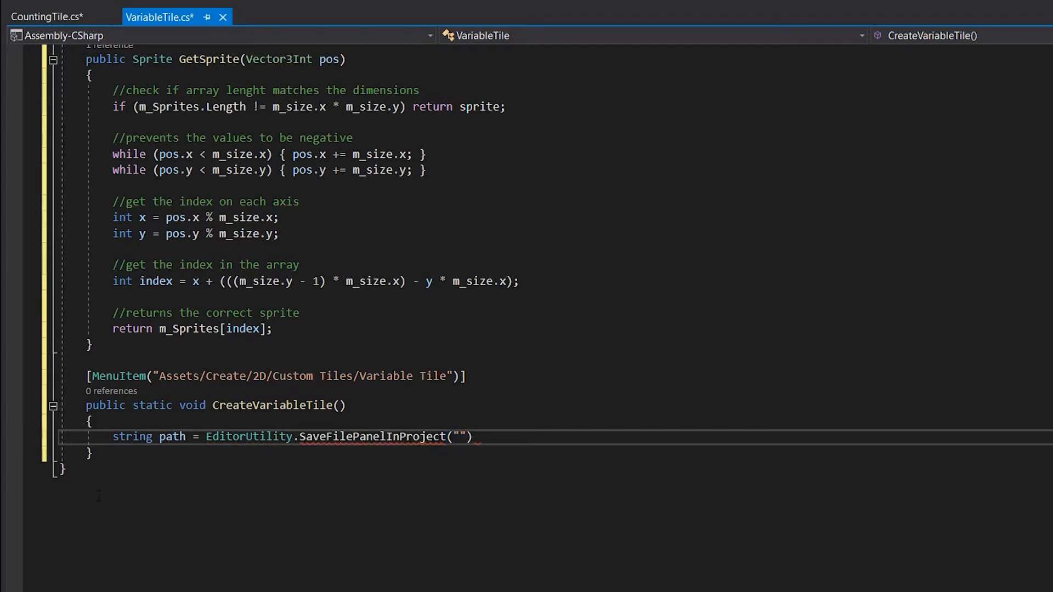
type("Save Variable Tile\",")
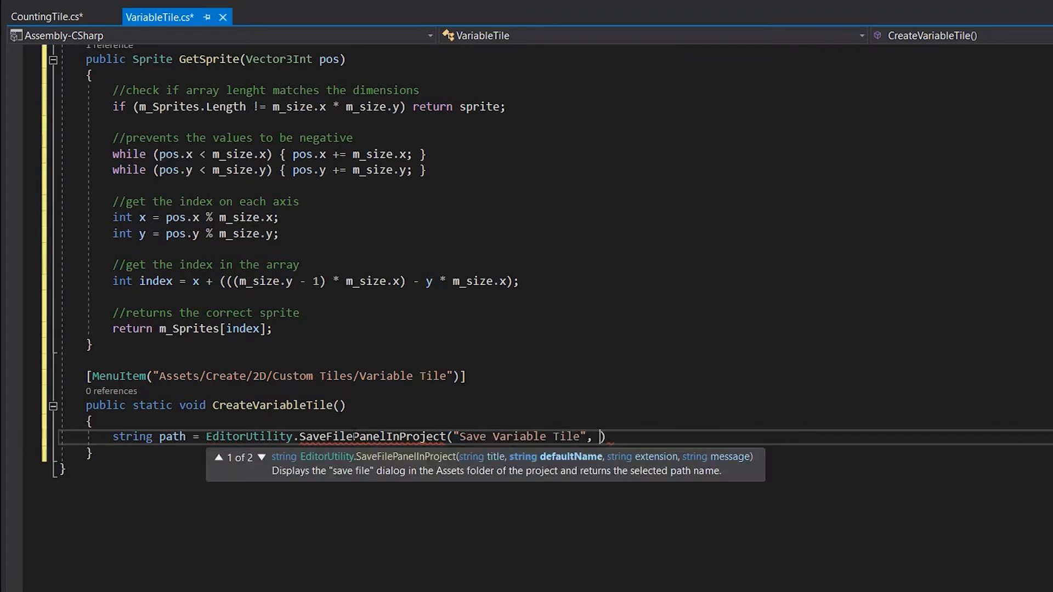
type("\"New Variable Tile\", \"Asset\", \"Save Variable Tile\", \"Assets\"")
type("if (")
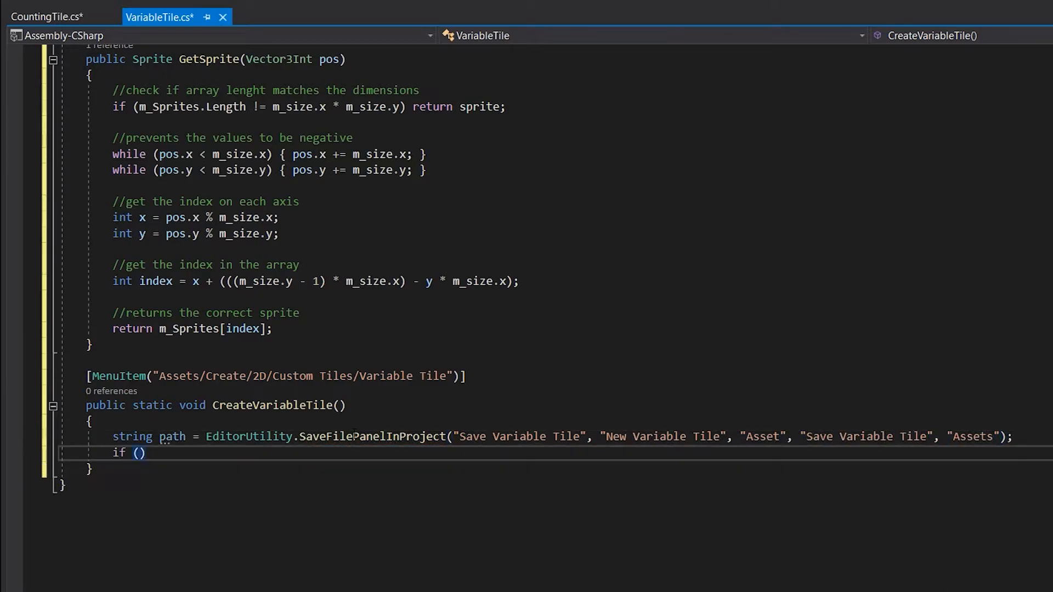
type("path == \"\") return;")
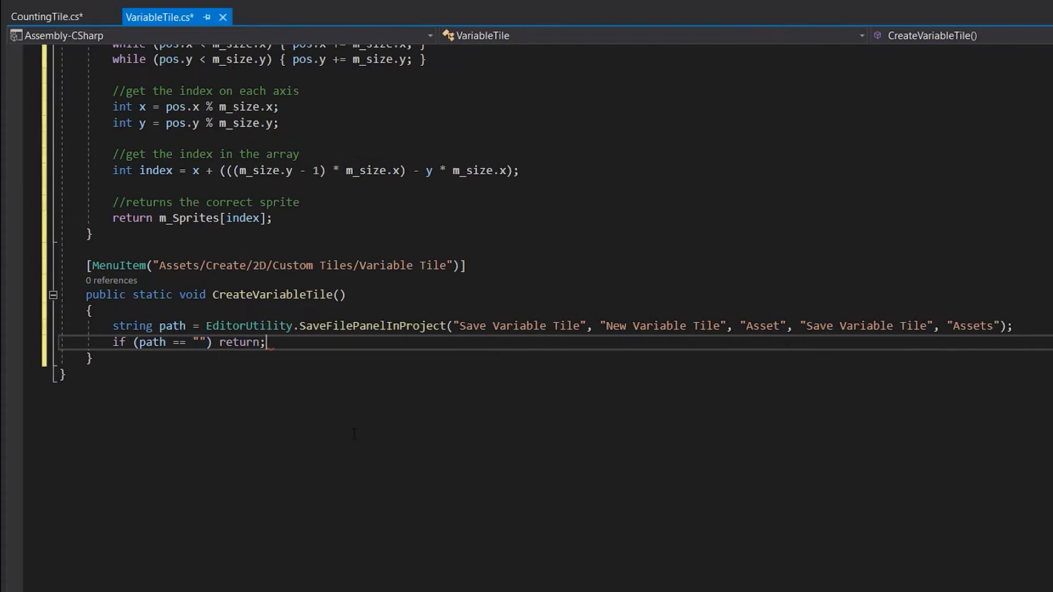
type("AssetDatabase.create")
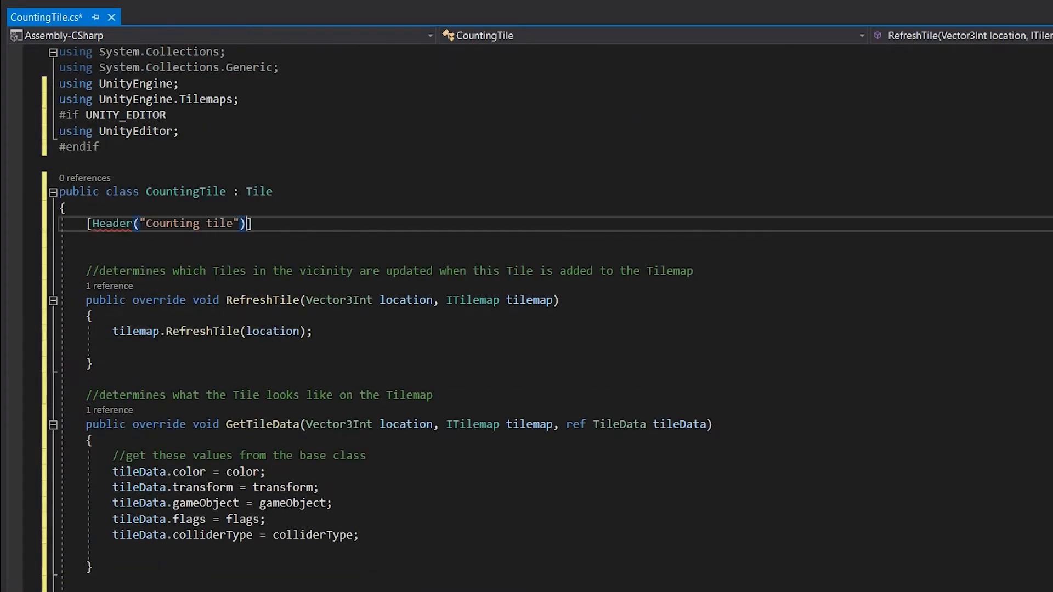
- Declare public Sprite[] sprites; and public TileBase[] tilesToCheck; under the Counting tile header
type("public Sprite[] sprites;")
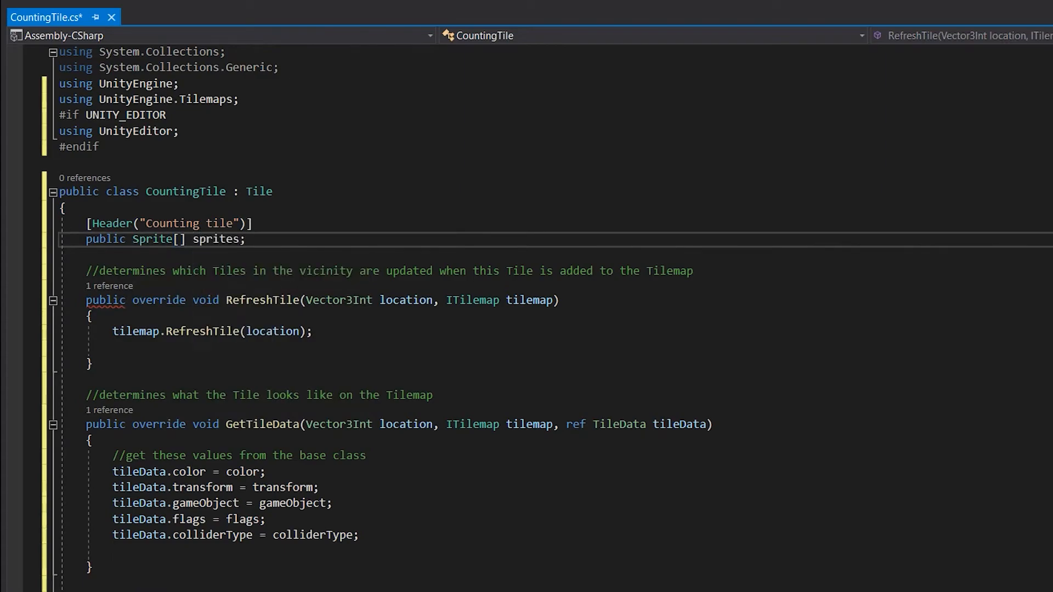
key("enter")
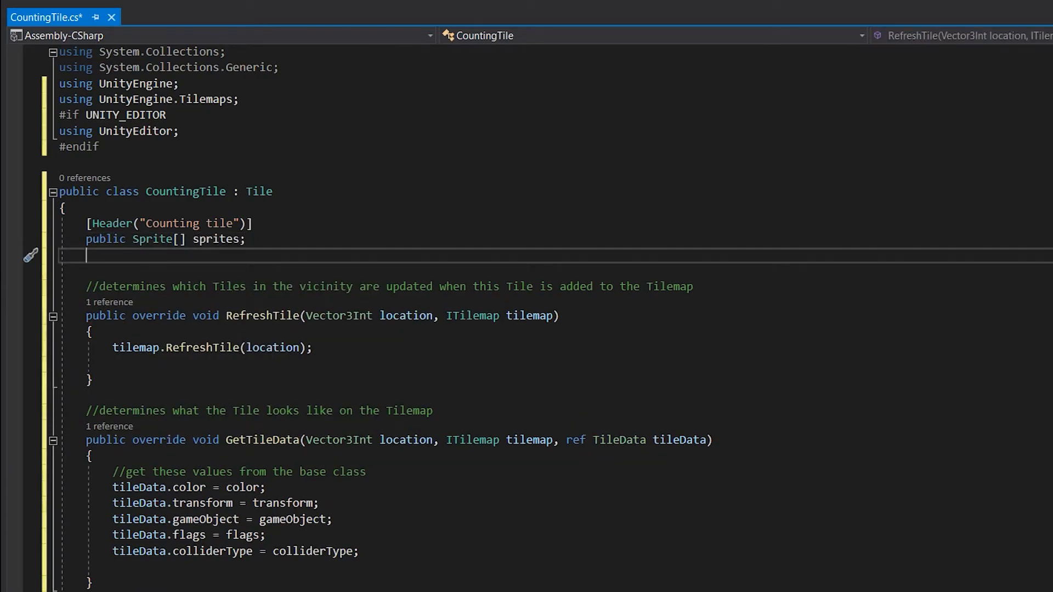
type("public TileBase")
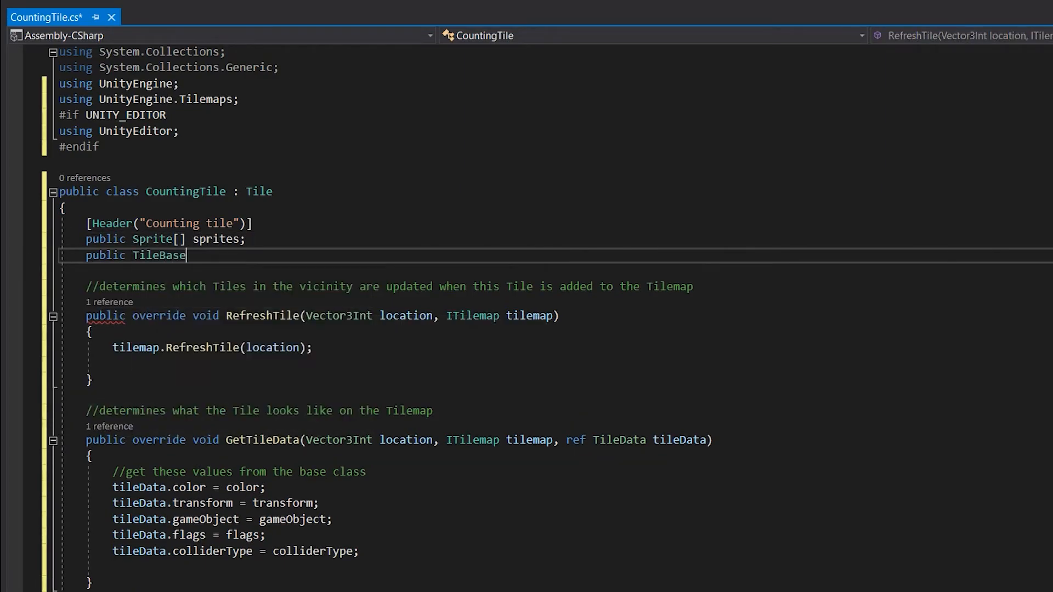
type("[] tilesToCheck;")
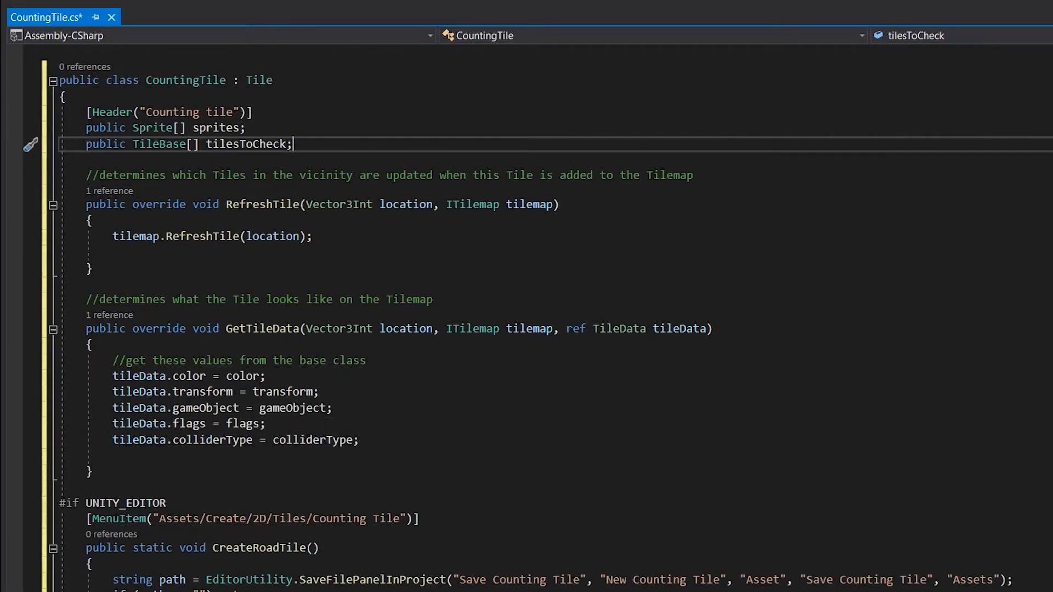
left_click(113, 455)
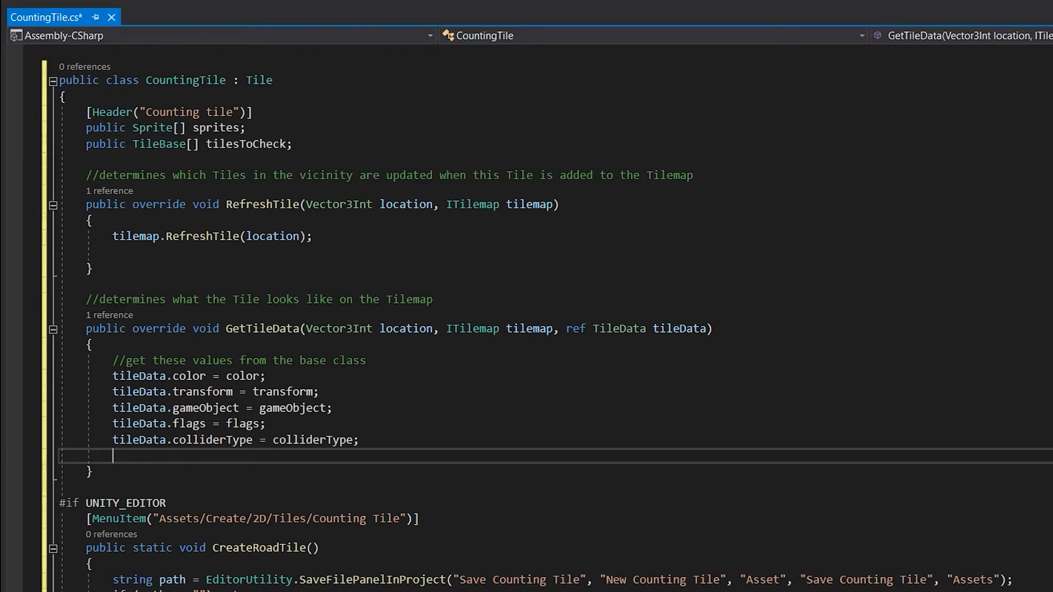
mouse_move(313, 440)
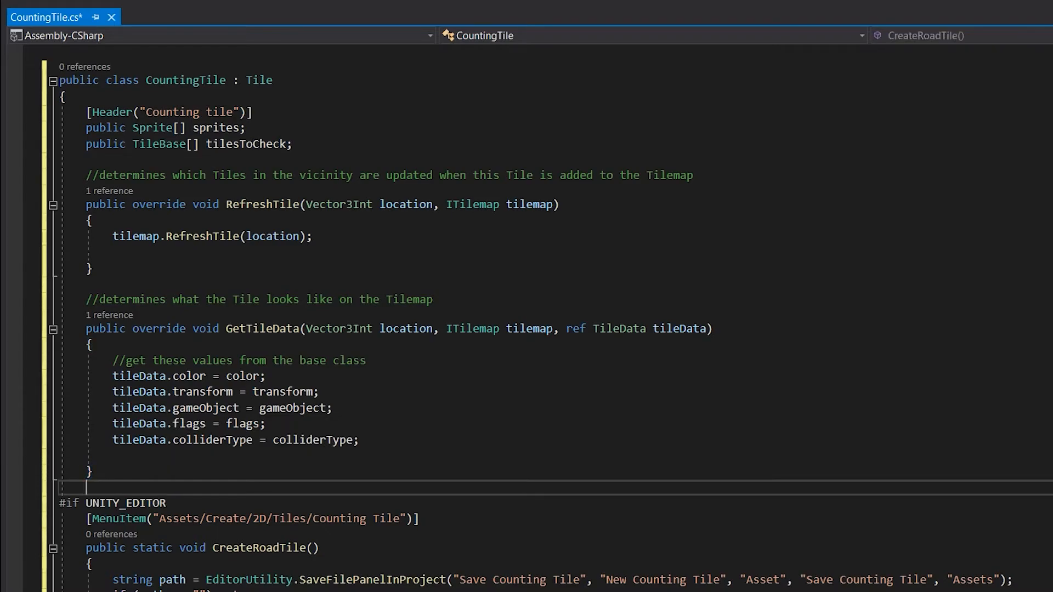
- Write GetNeighborCount reading tilemap neighbours, refresh neighbouring tiles, and add an editor-only CreateCountingTile menu item
type("void G")
type("if (")
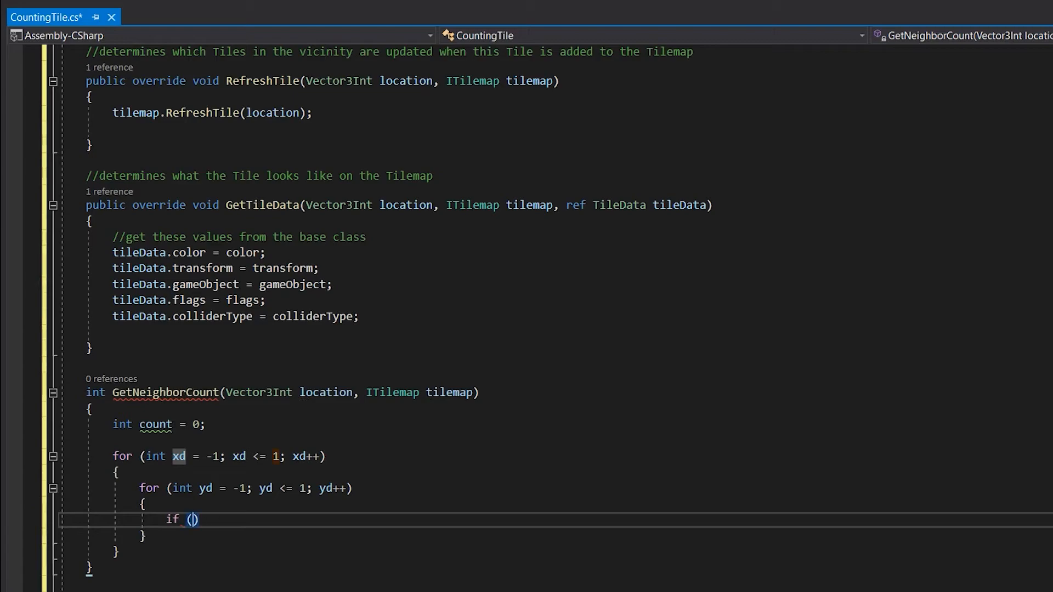
type("tilemap.ge")
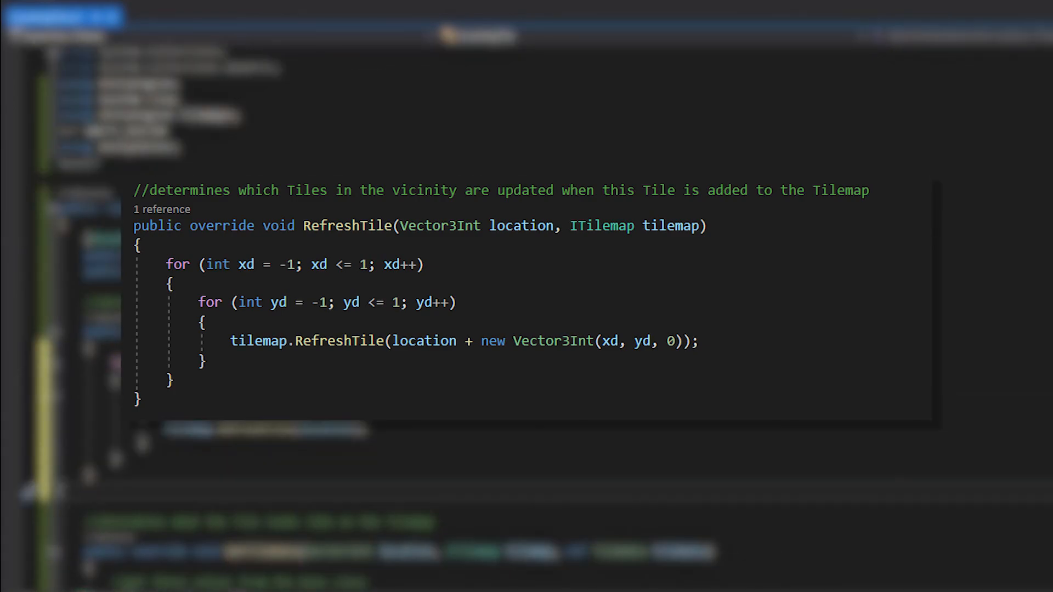
scroll("down", 3)
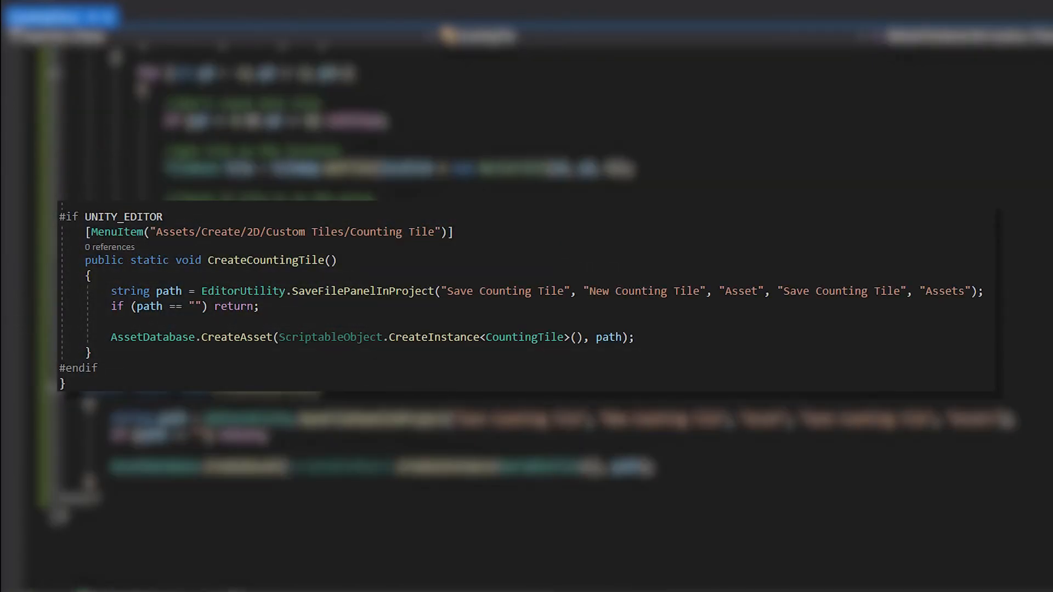